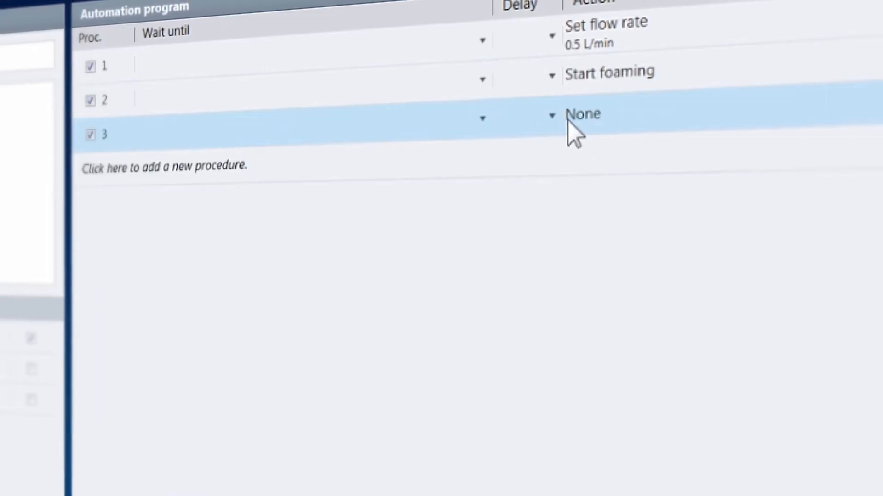
Step: Set procedure 3 to Stop foaming when Foam height reached, add procedure 4 Stop measuring with delay 10
{"action": "left_click", "coordinate": [583, 114]}
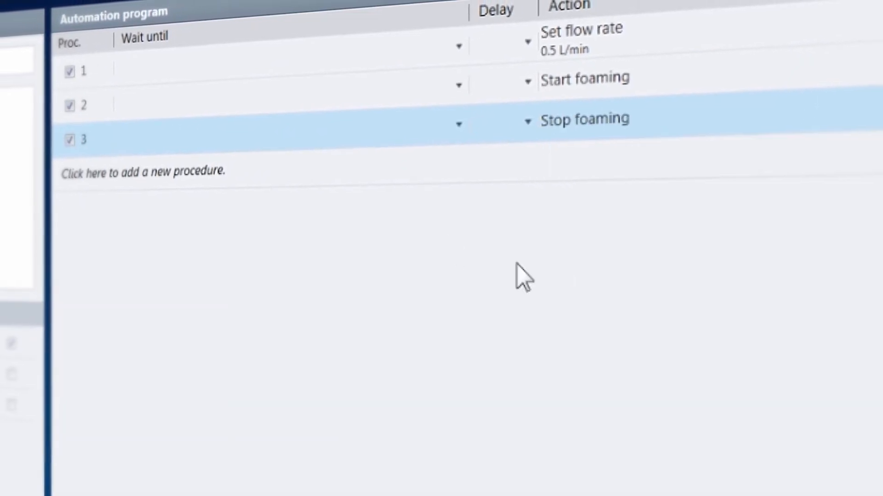
{"action": "left_click", "coordinate": [458, 124]}
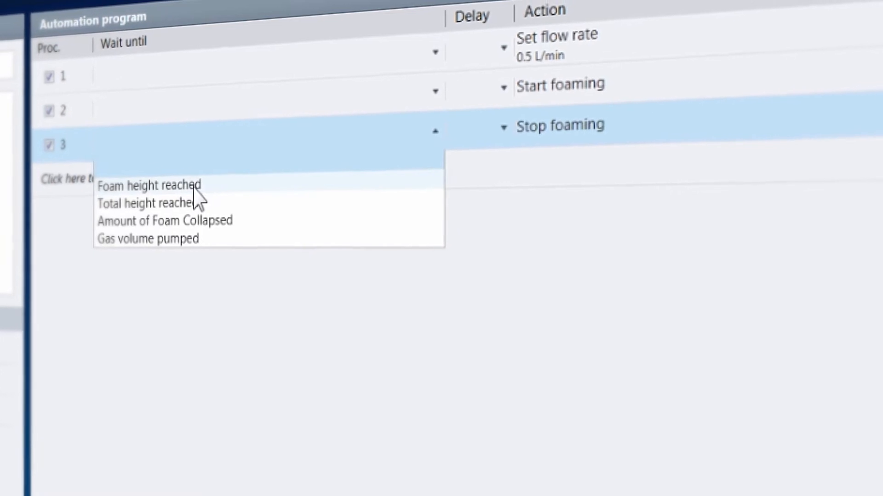
{"action": "left_click", "coordinate": [149, 186]}
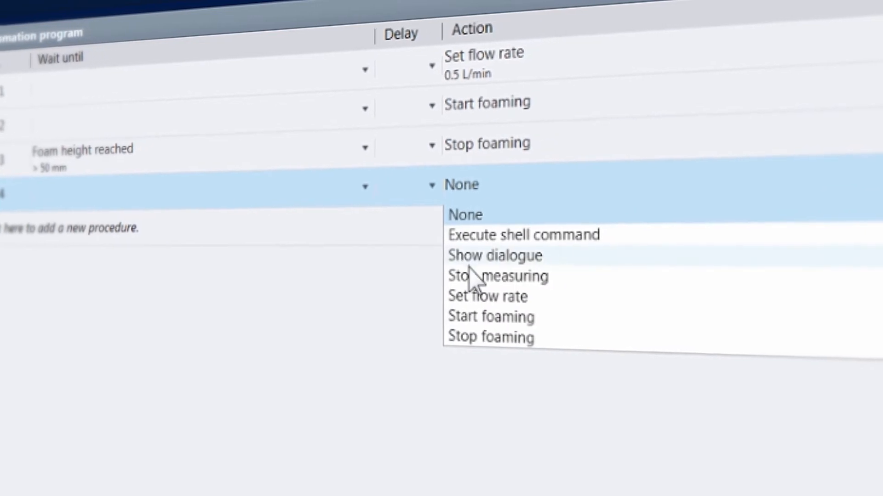
{"action": "left_click", "coordinate": [498, 276]}
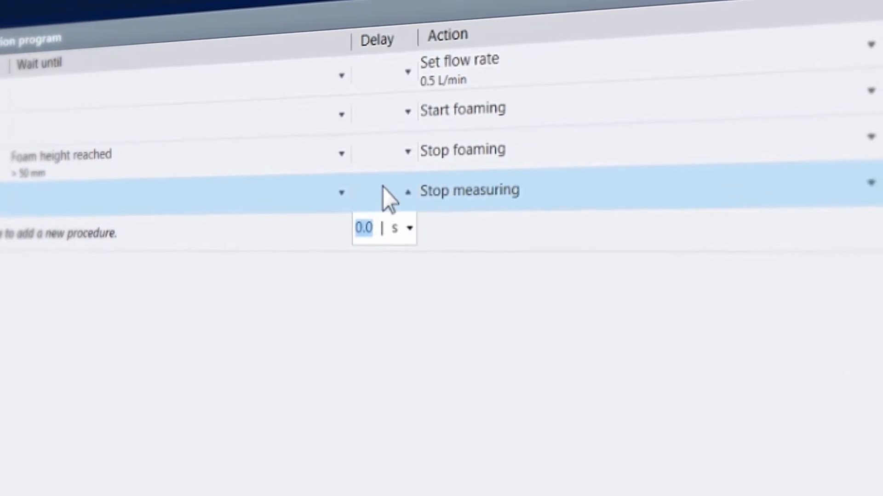
{"action": "type", "text": "10"}
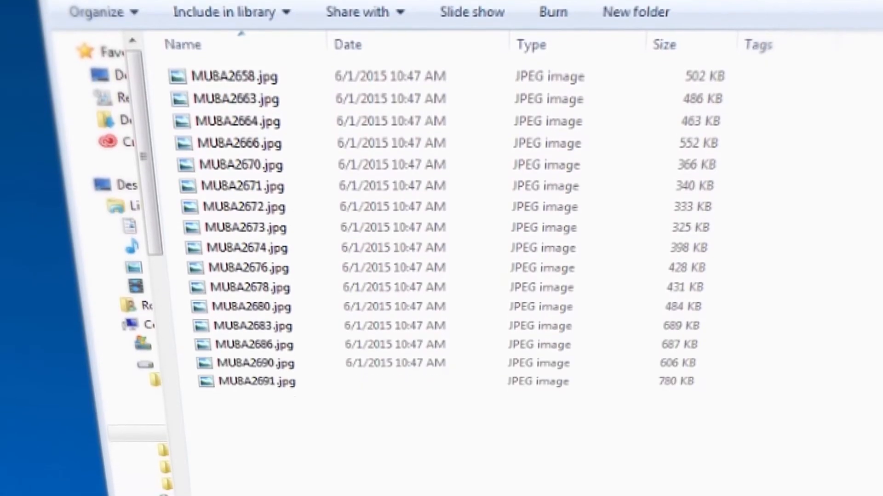
Step: Scroll through the MU8A JPEG image list in the Explorer folder
{"action": "scroll", "scroll_direction": "down", "scroll_amount": 3}
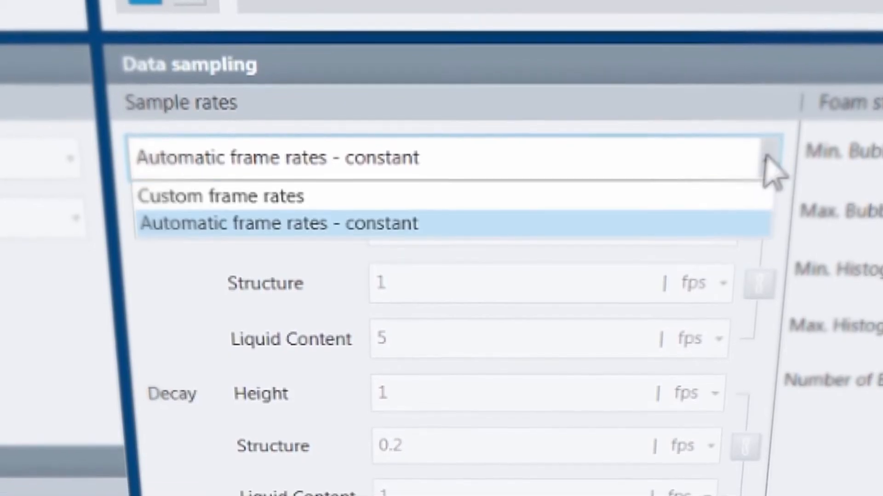
Step: Choose Automatic frame rates - constant as the sample rate
{"action": "left_click", "coordinate": [220, 196]}
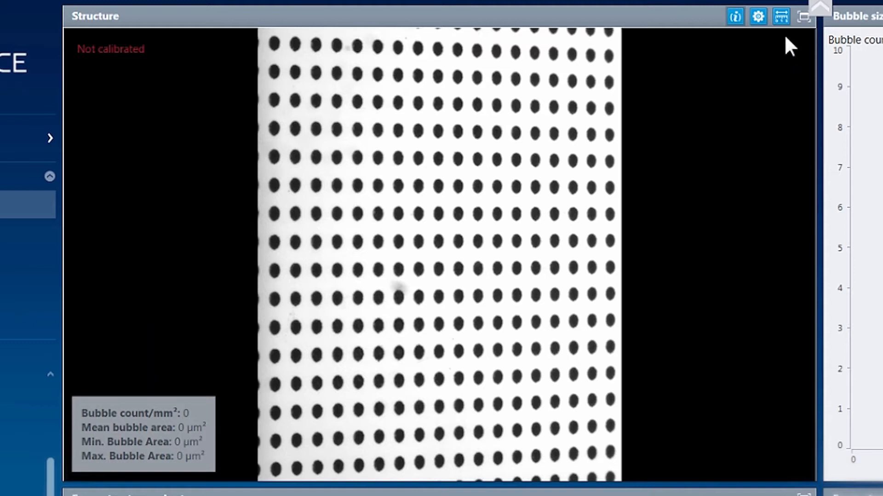
Step: Calibrate the structure camera on the dot grid, applying the 309.0 px/mm magnification factor
{"action": "left_click", "coordinate": [780, 16]}
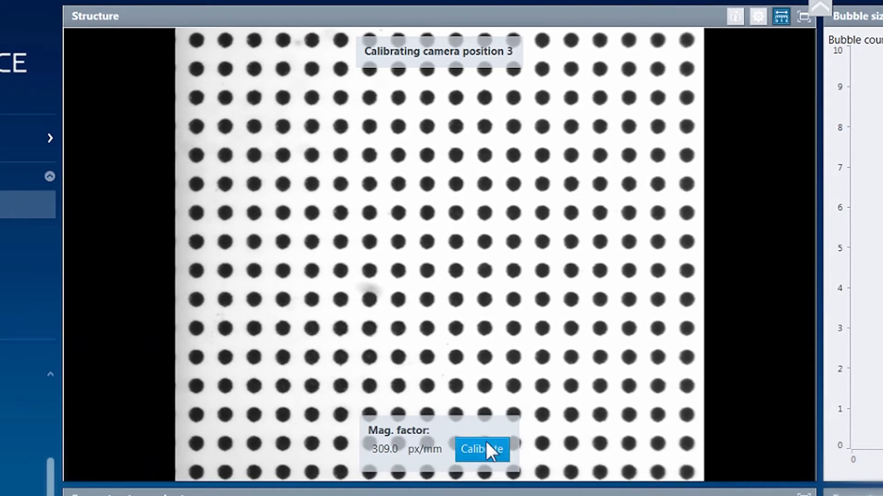
{"action": "left_click", "coordinate": [481, 450]}
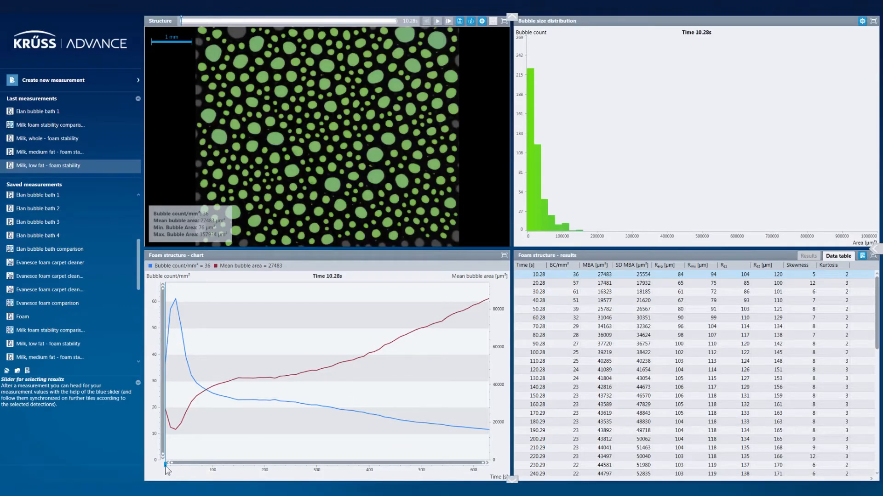
Step: Drag the time slider to move the synchronized foam results, ending near 130 s
{"action": "left_click_drag", "start_coordinate": [167, 465], "coordinate": [291, 464]}
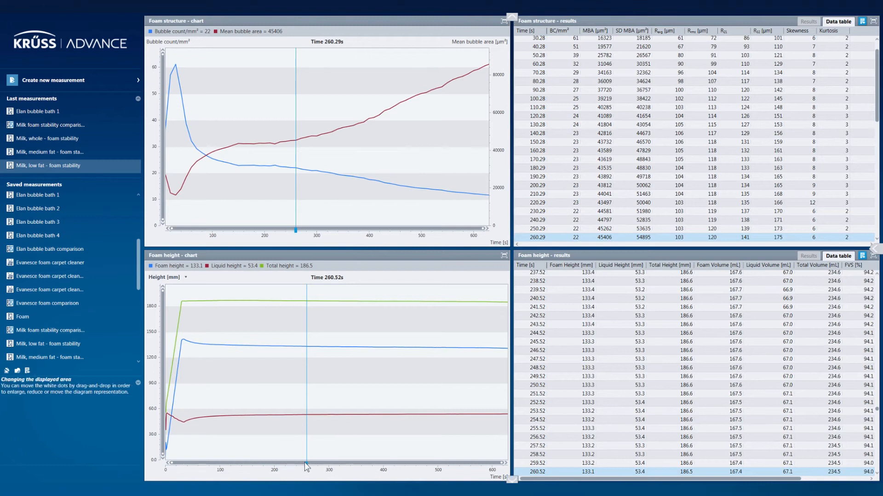
{"action": "left_click_drag", "start_coordinate": [305, 466], "coordinate": [237, 466]}
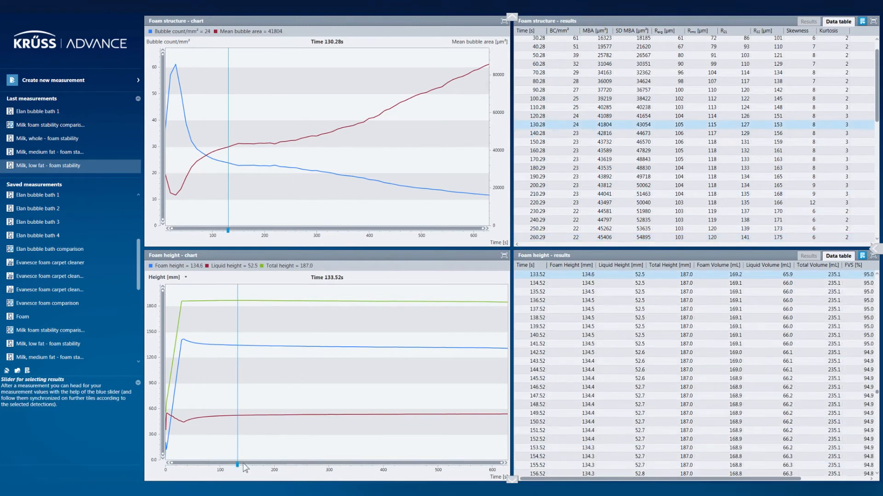
{"action": "left_click_drag", "start_coordinate": [228, 465], "coordinate": [417, 465]}
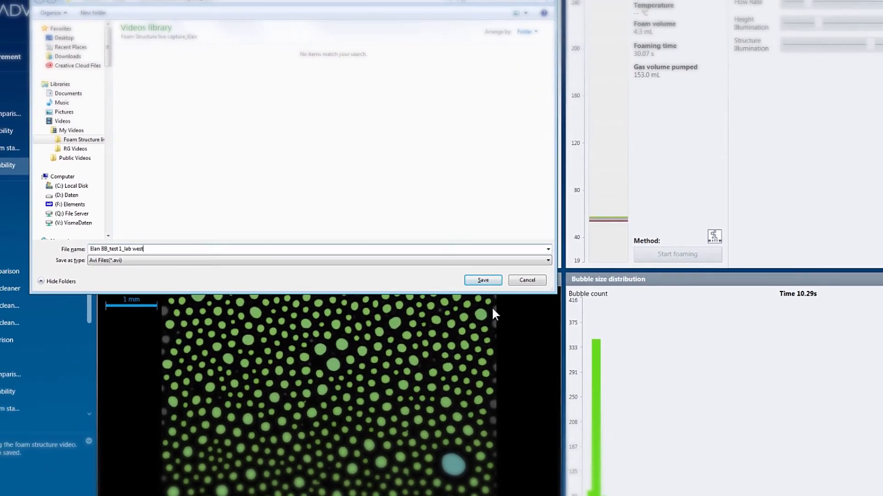
Step: Save the foam structure video as an AVI file with the given file name
{"action": "left_click", "coordinate": [481, 279]}
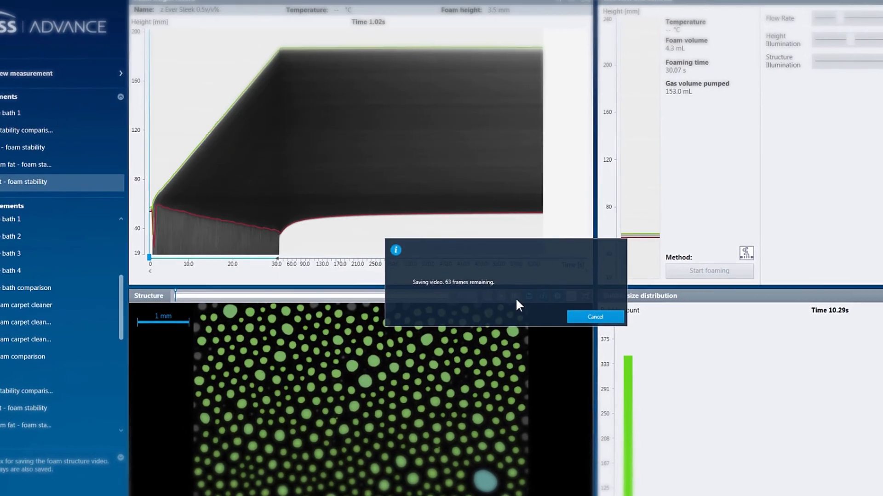